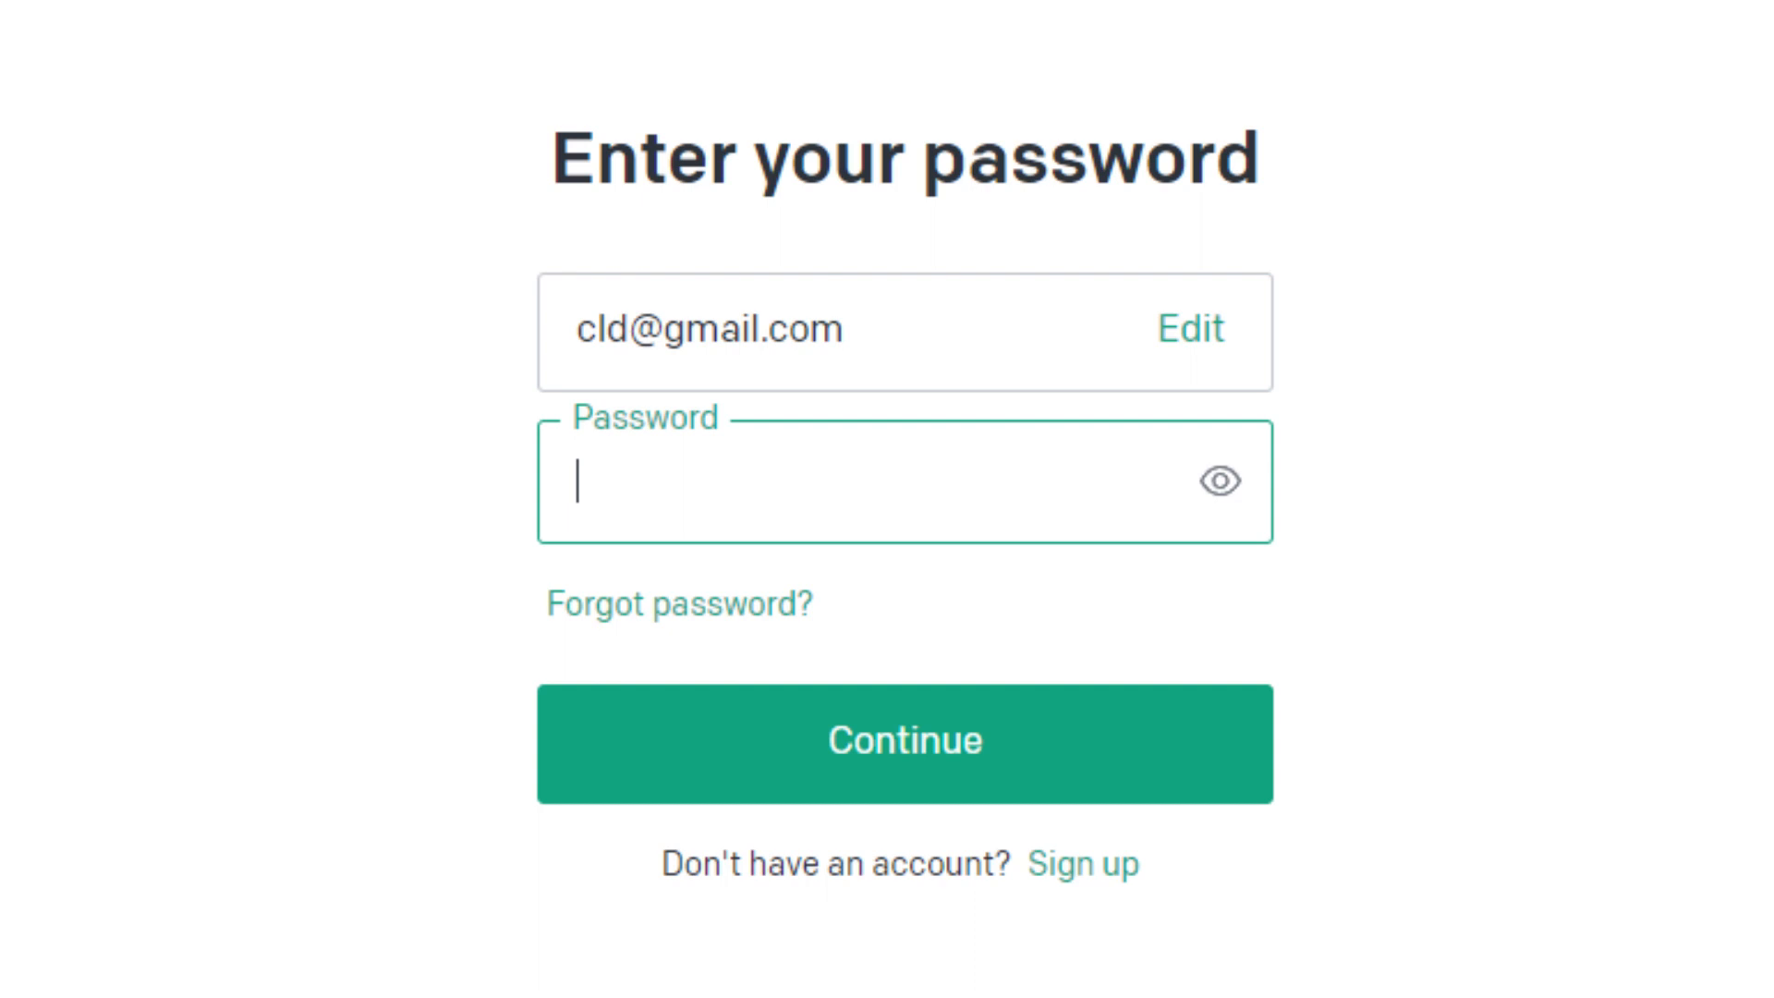
pyautogui.moveTo(708, 645)
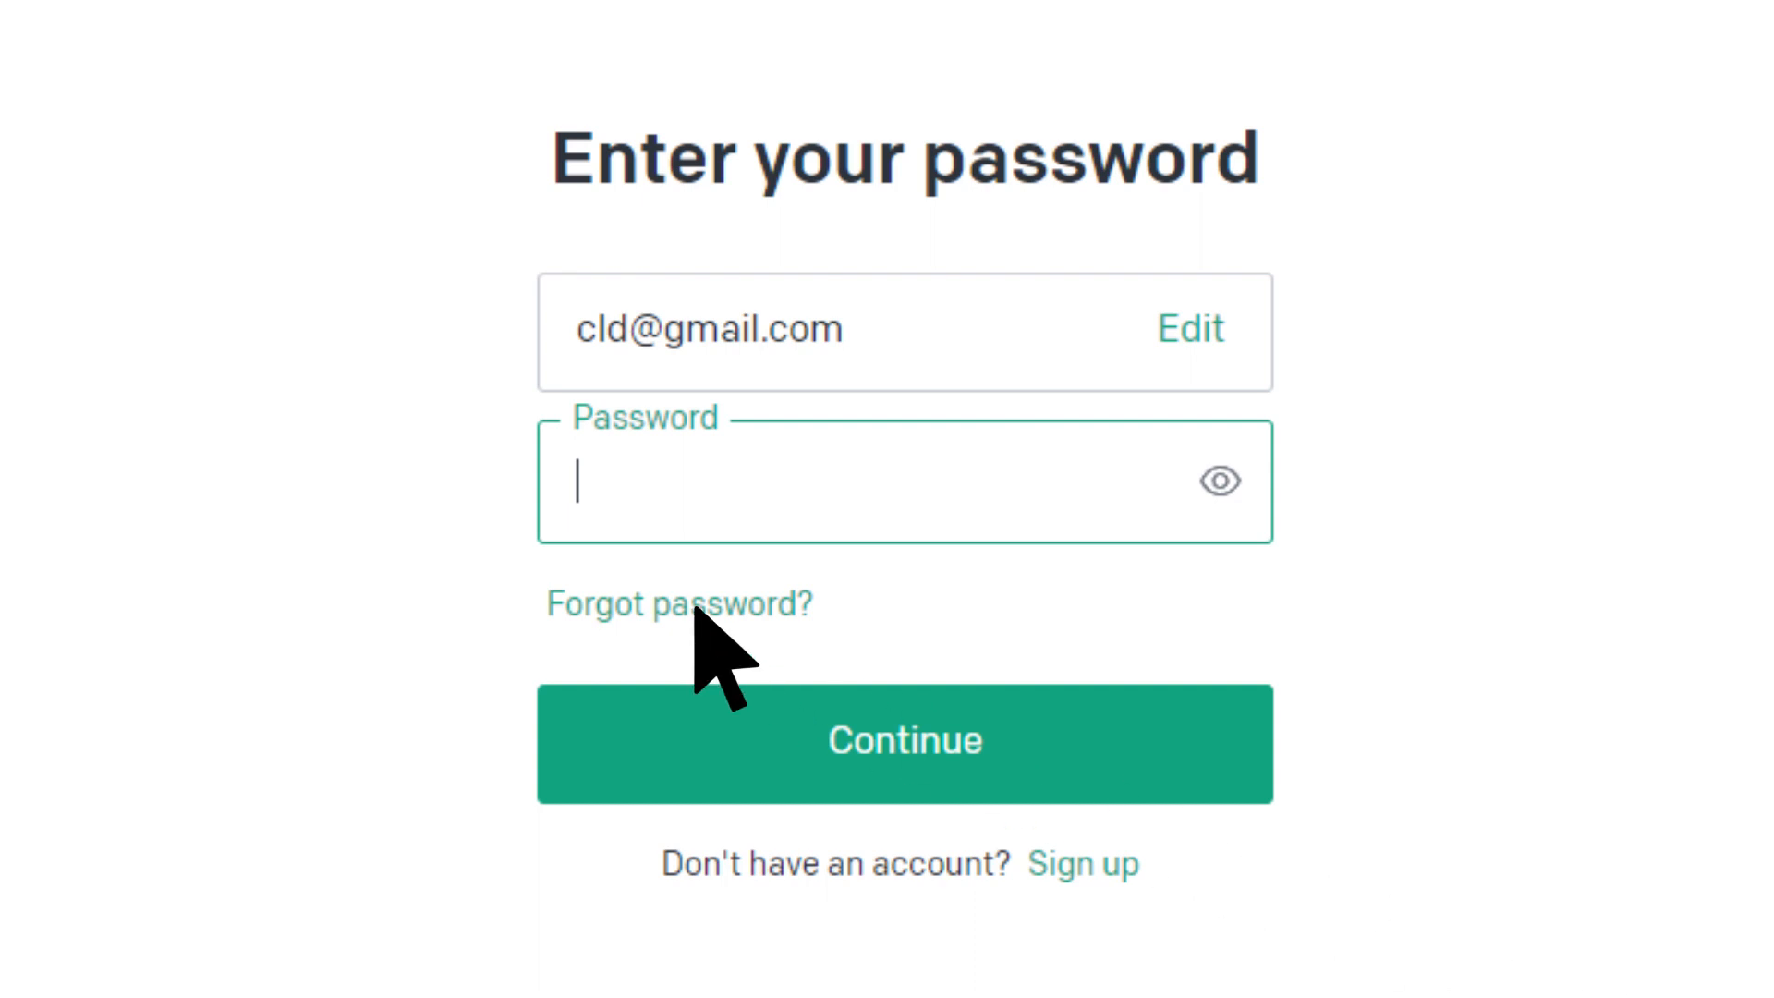
# Clear the last hour's browsing history, cookies and cached images and files in Chrome
pyautogui.click(904, 742)
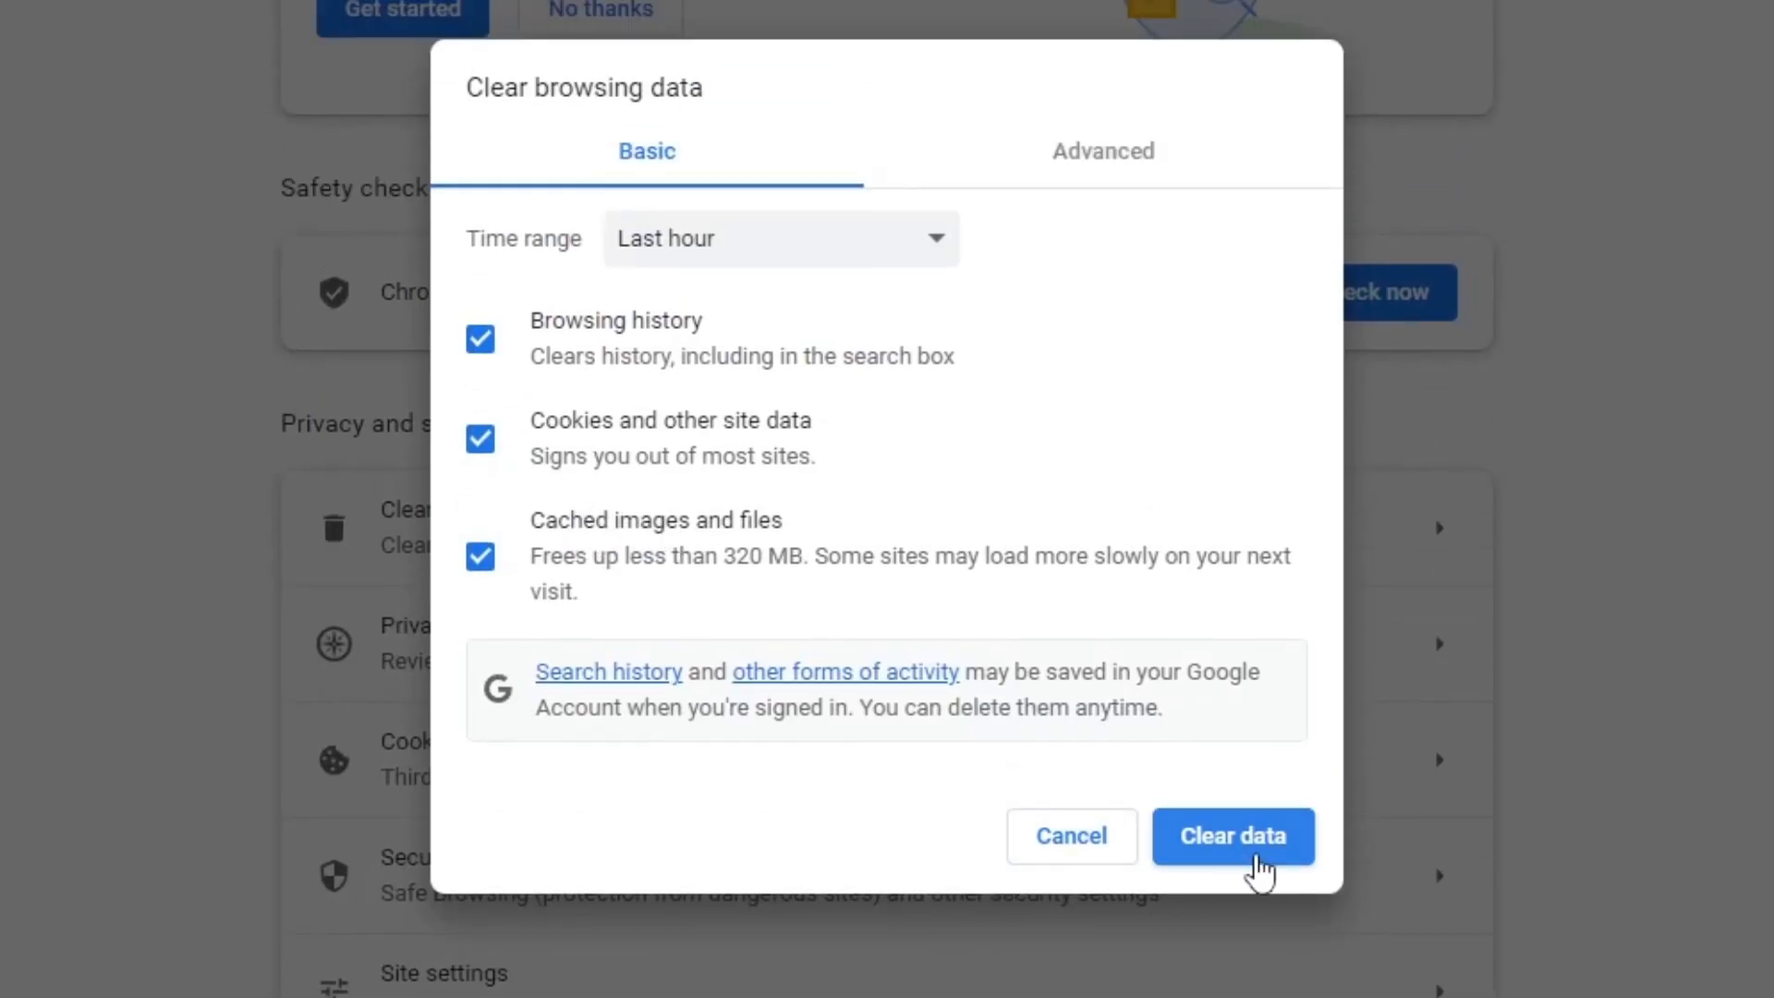
pyautogui.click(1233, 835)
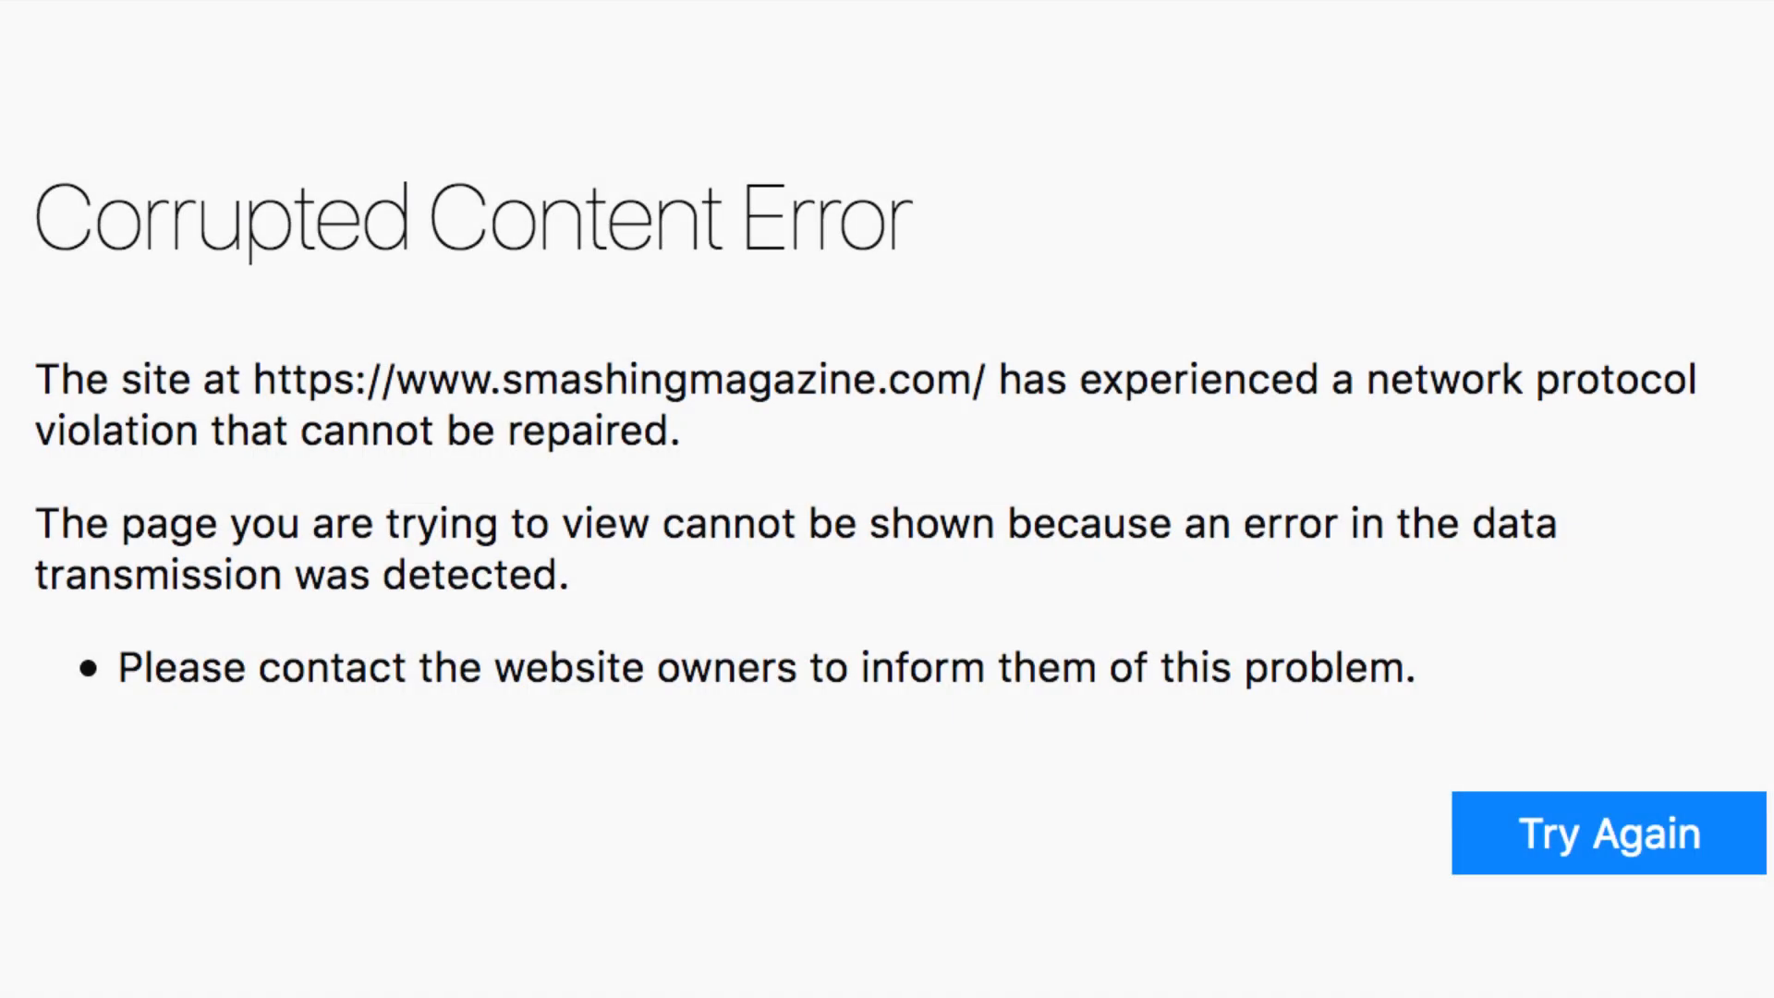